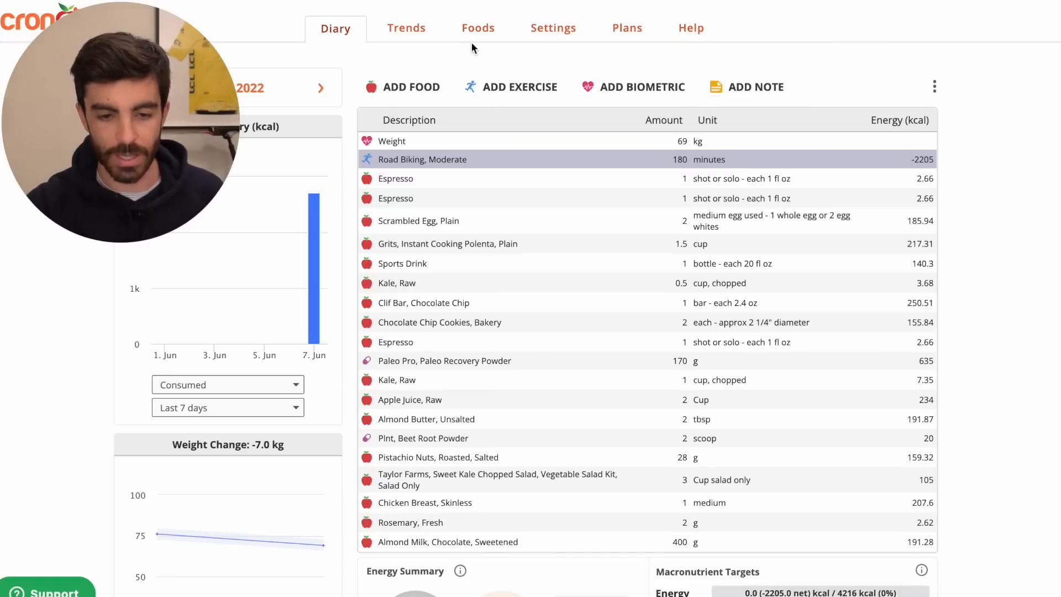
Show the Profile + Targets page down to the Energy Burned section with the 1730 kcal BMR
{"action": "left_click", "coordinate": [552, 27]}
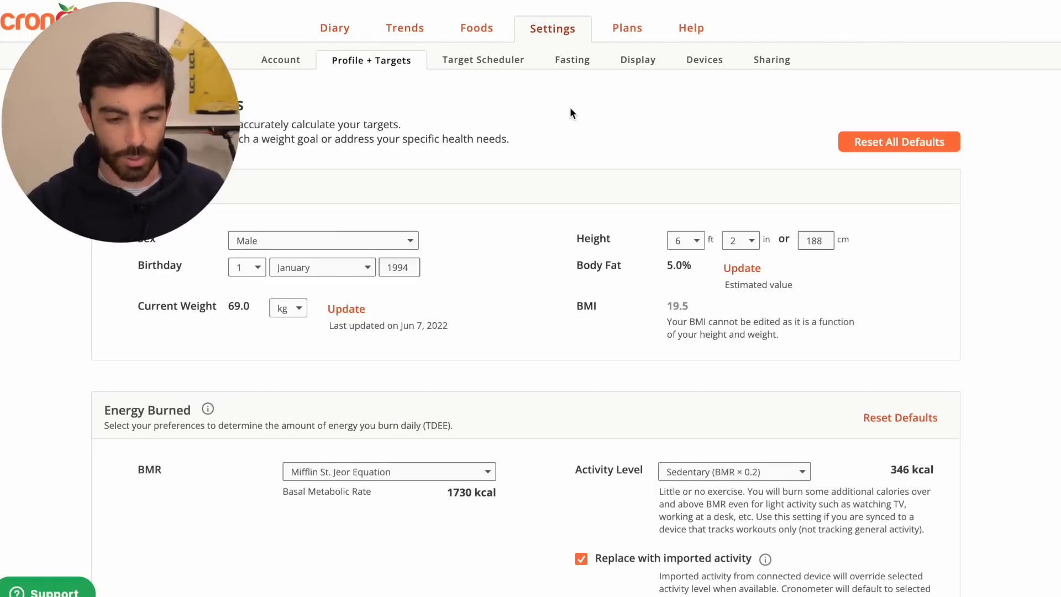
{"action": "scroll", "scroll_direction": "down", "scroll_amount": 3}
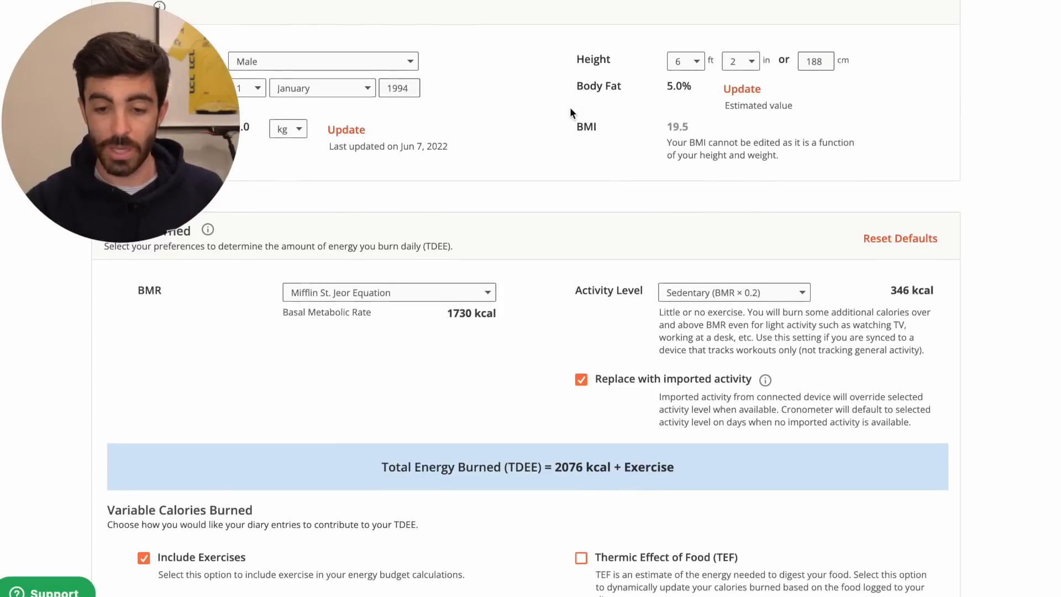
{"action": "scroll", "scroll_direction": "up", "scroll_amount": 3}
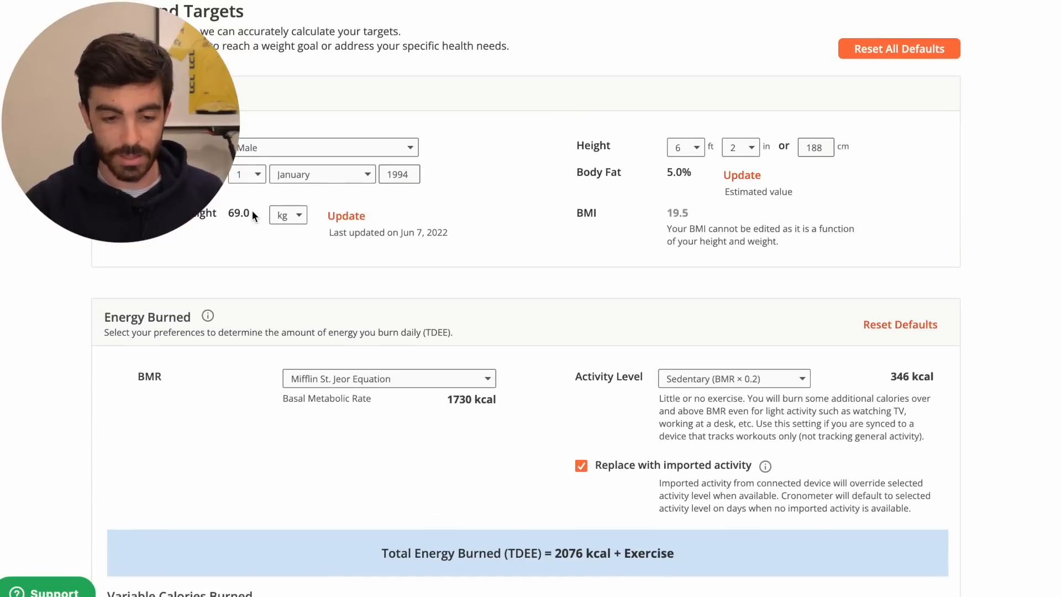
{"action": "scroll", "scroll_direction": "down", "scroll_amount": 3}
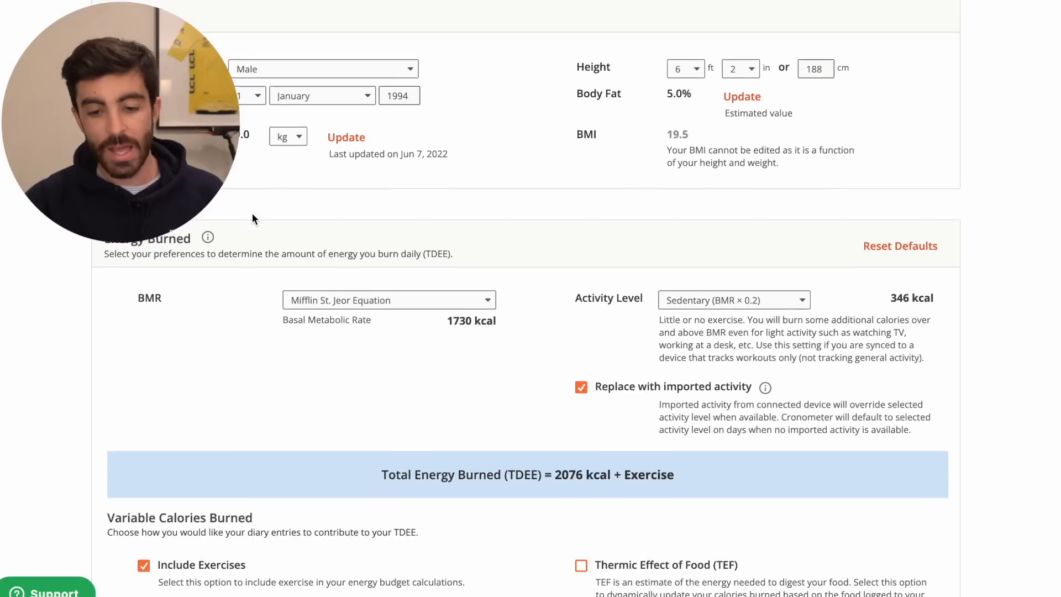
{"action": "mouse_move", "coordinate": [512, 329]}
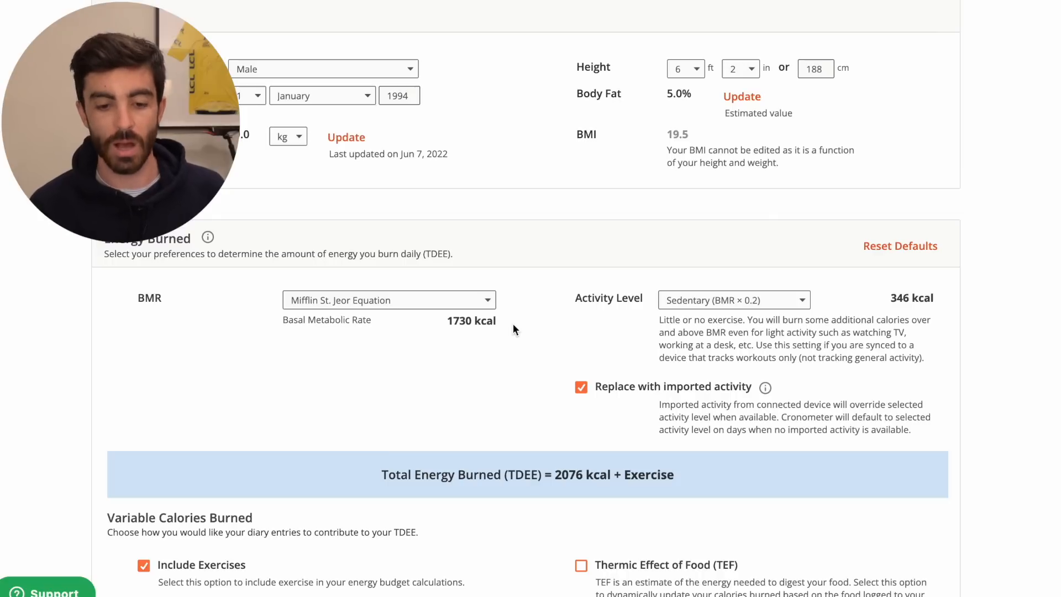
{"action": "double_click", "coordinate": [471, 320]}
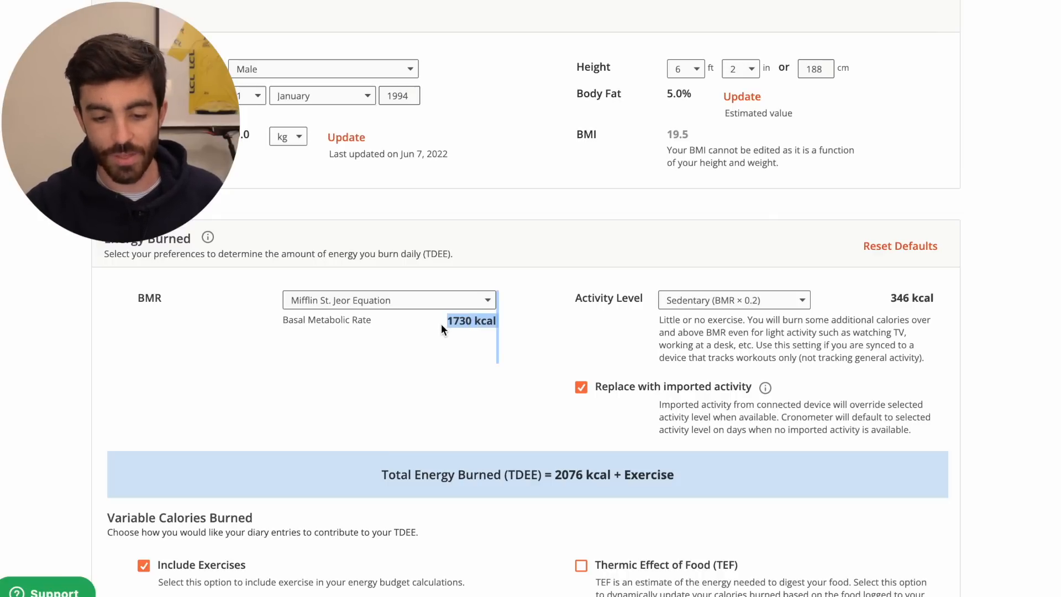
{"action": "mouse_move", "coordinate": [552, 303]}
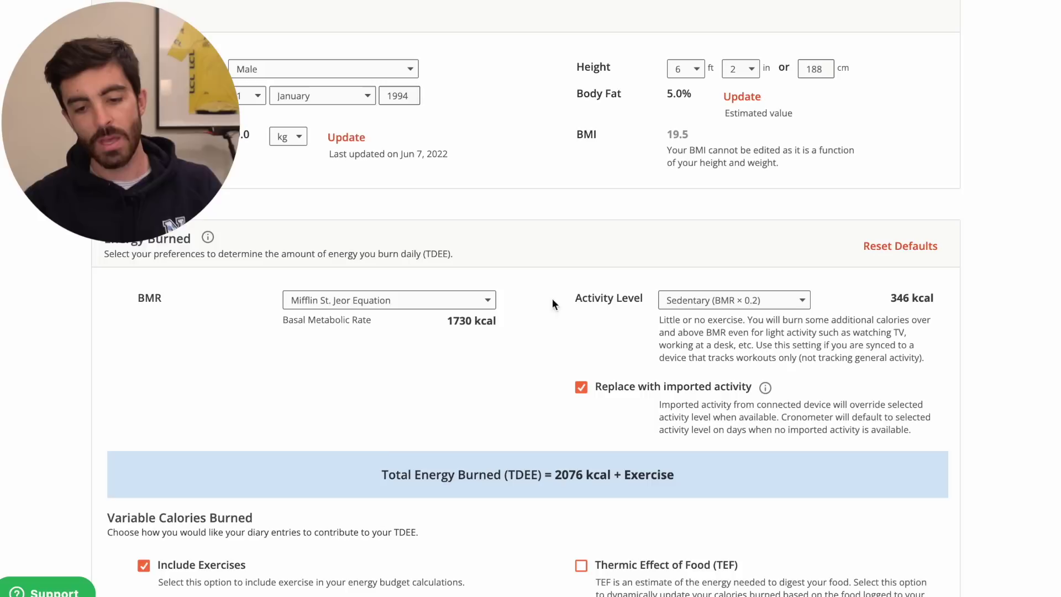
{"action": "mouse_move", "coordinate": [624, 303]}
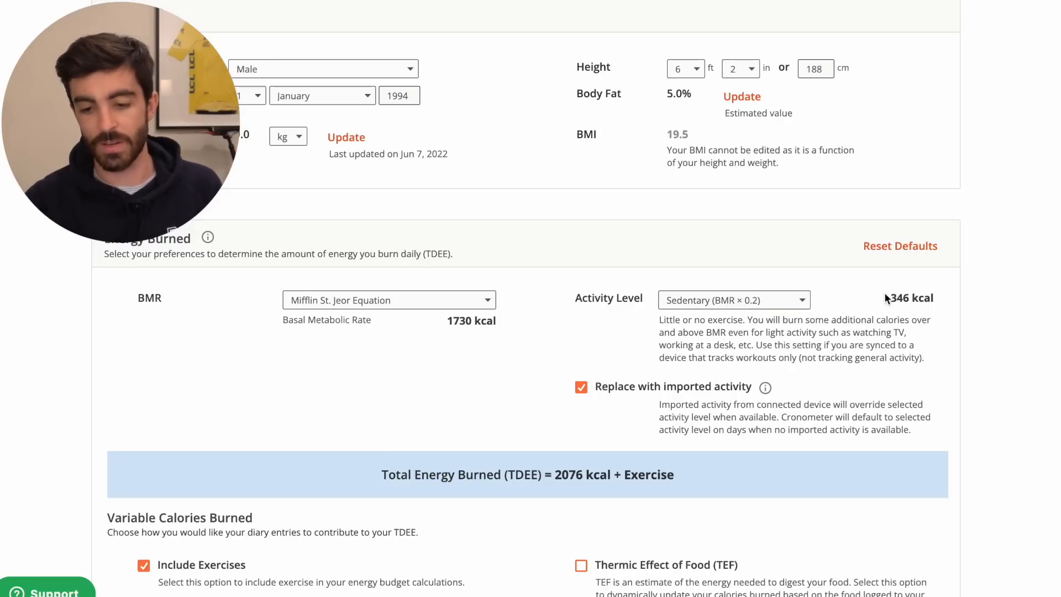
{"action": "mouse_move", "coordinate": [892, 305]}
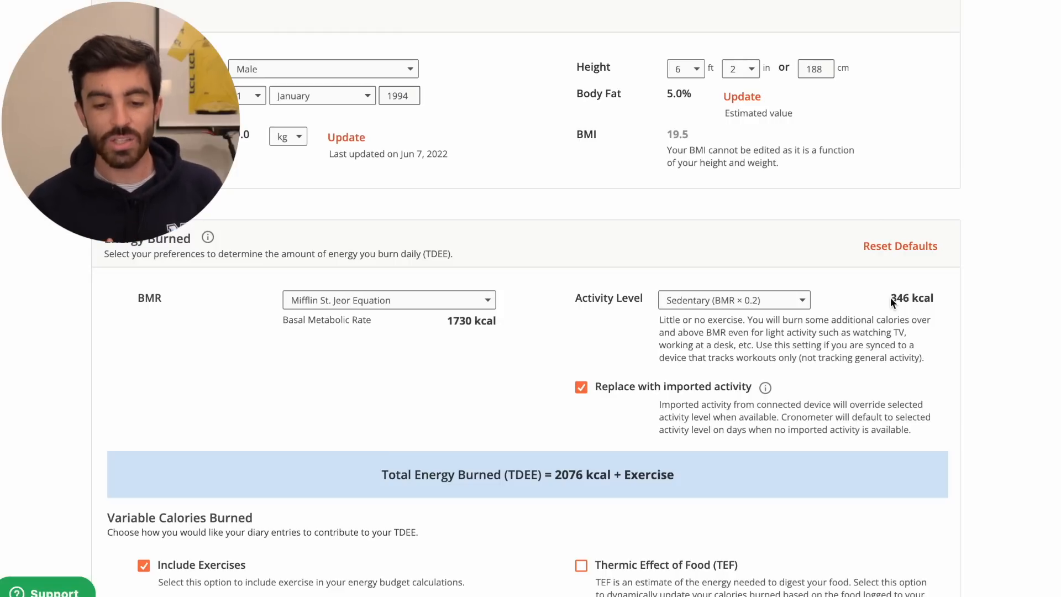
{"action": "mouse_move", "coordinate": [548, 474]}
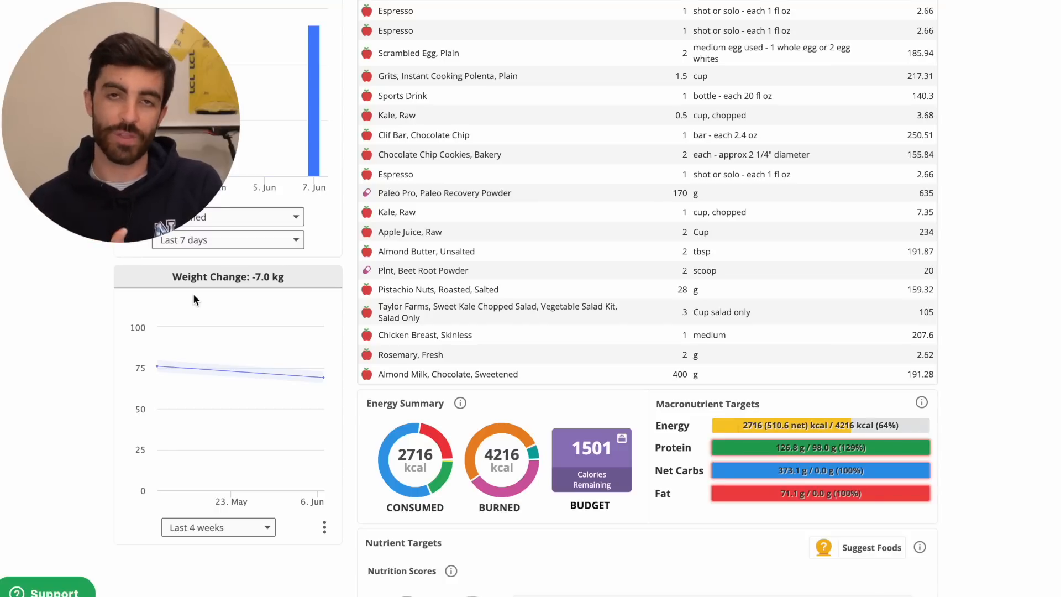
Scroll the diary up to the logged foods and the espresso rows
{"action": "scroll", "scroll_direction": "up", "scroll_amount": 3}
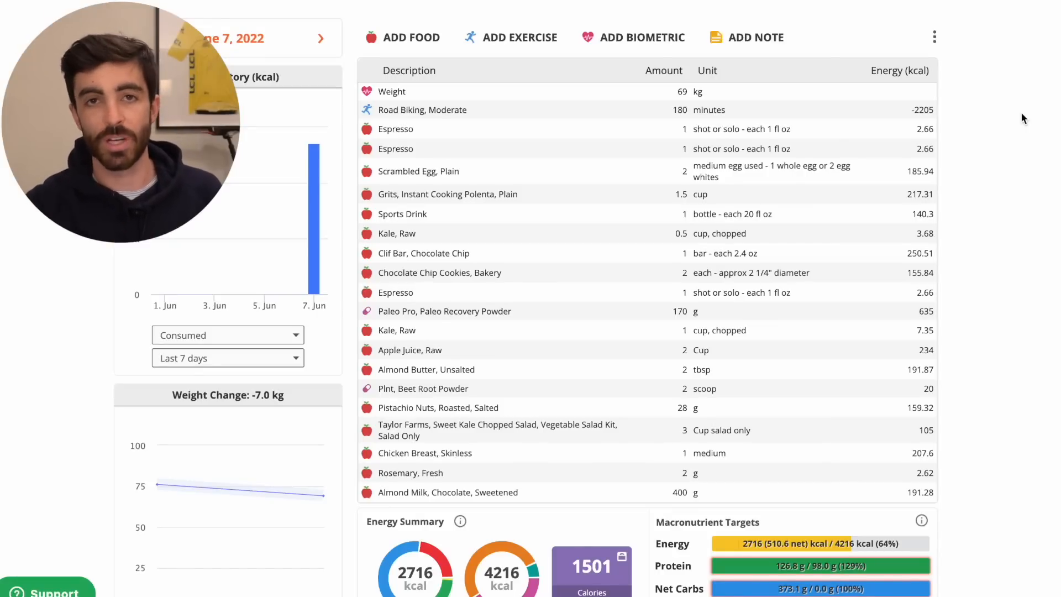
{"action": "mouse_move", "coordinate": [968, 103]}
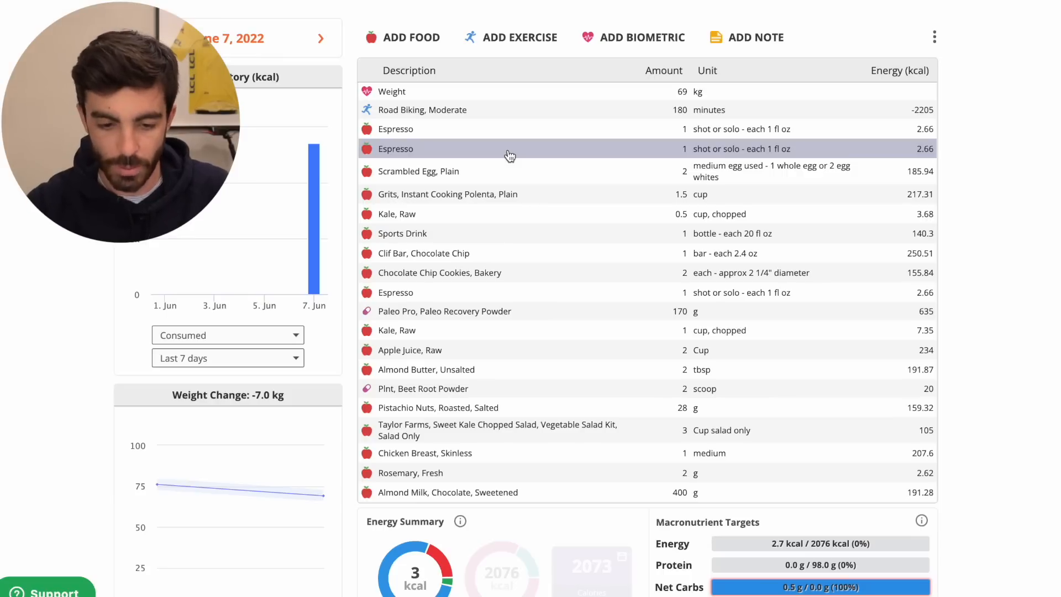
{"action": "mouse_move", "coordinate": [519, 204]}
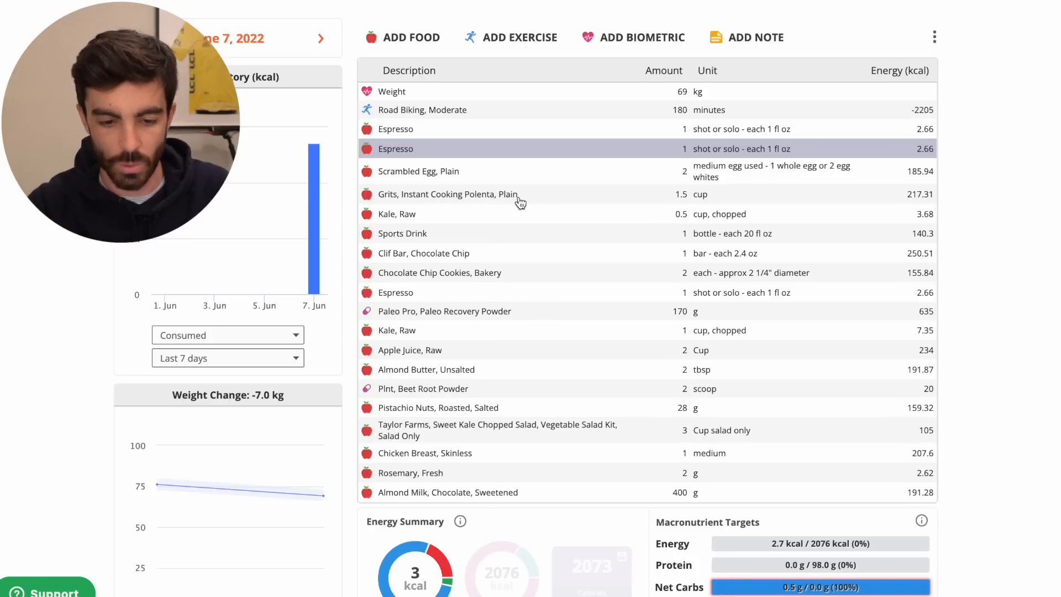
Total the second espresso through Kale, Raw, about 410 kcal and 17 g protein
{"action": "left_click", "coordinate": [447, 194]}
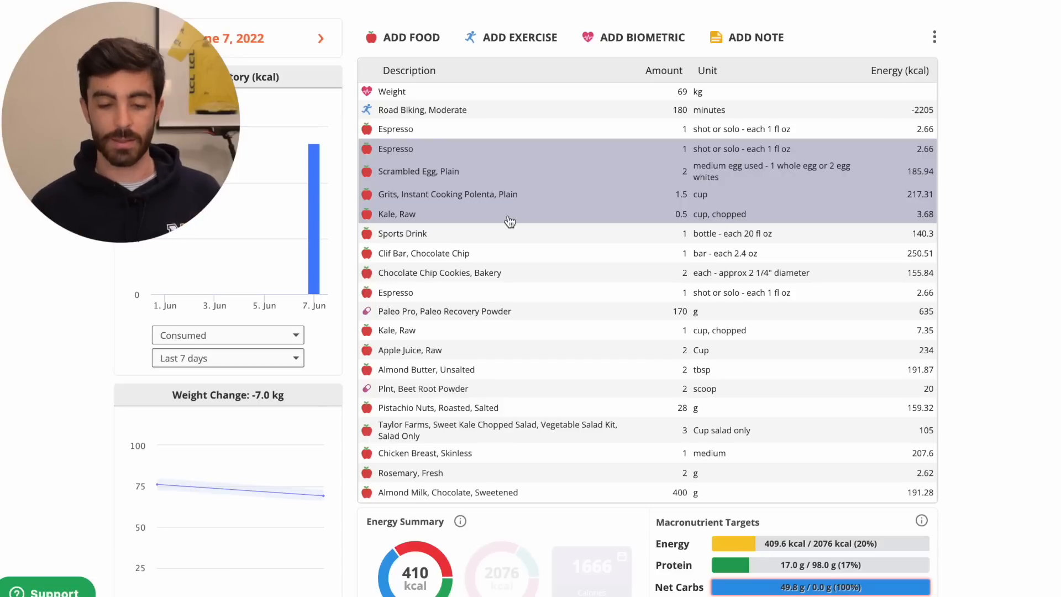
{"action": "mouse_move", "coordinate": [522, 245]}
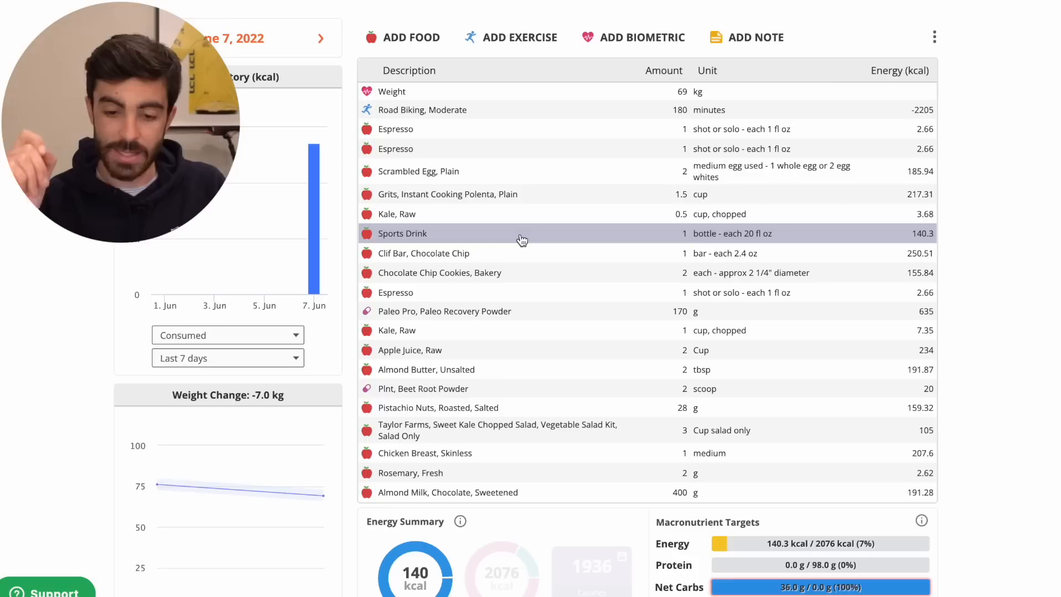
{"action": "mouse_move", "coordinate": [530, 267]}
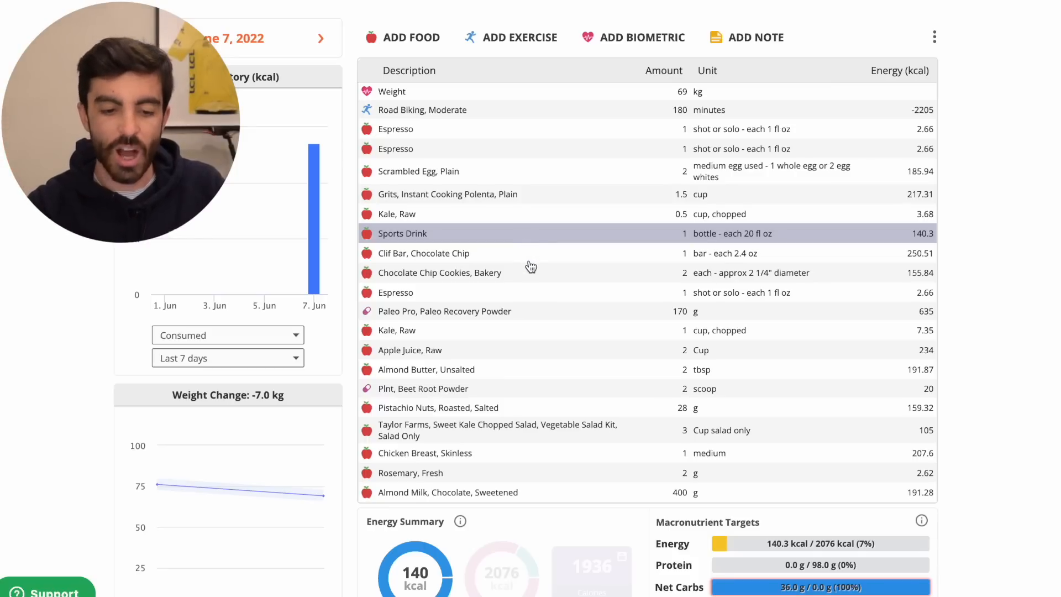
Total the sports drink, Clif bar and cookies together, about 547 kcal and 10.5 g protein
{"action": "left_click", "coordinate": [423, 253]}
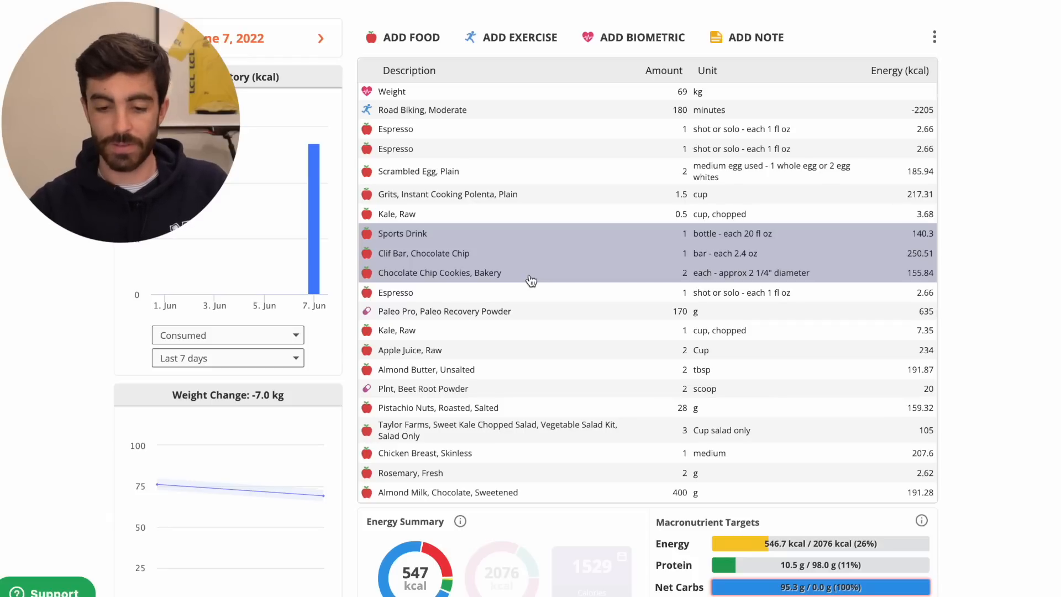
{"action": "mouse_move", "coordinate": [534, 305]}
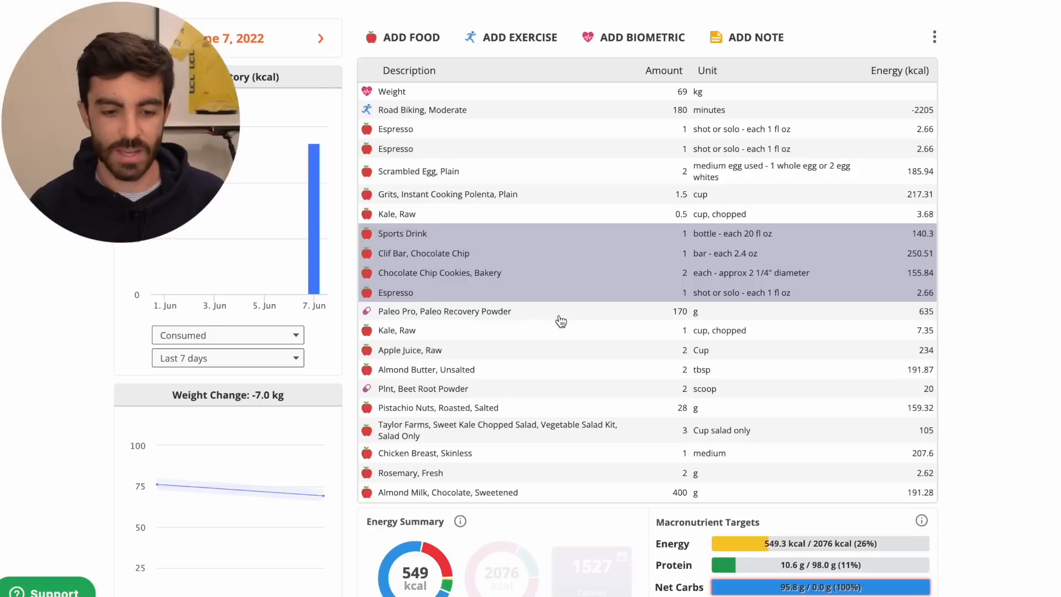
Total the Paleo Pro powder through the beet root powder, 1088 kcal and 47.5 g protein
{"action": "left_click", "coordinate": [445, 310]}
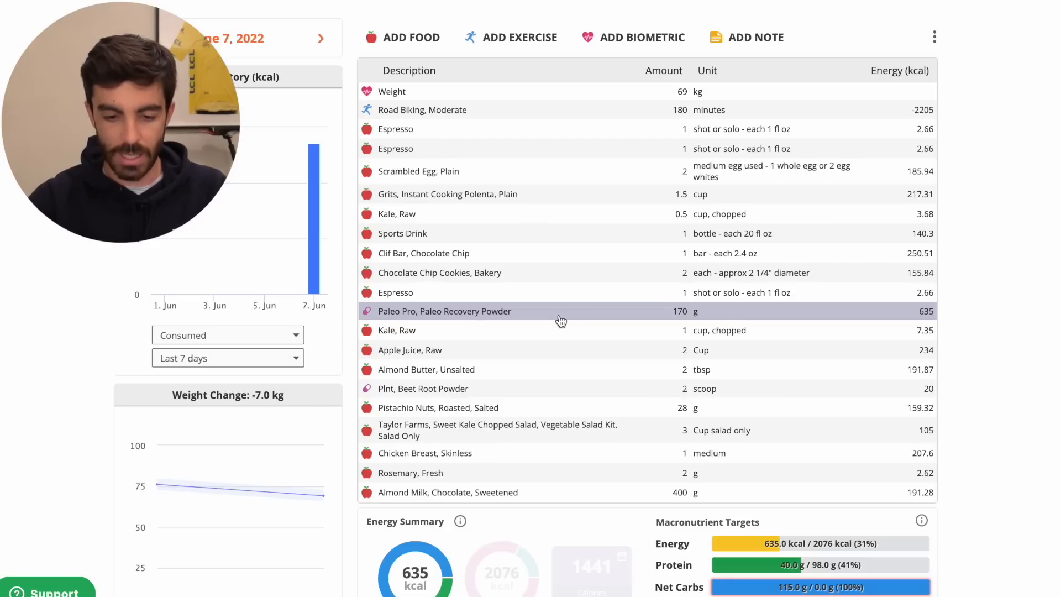
{"action": "left_click", "coordinate": [395, 331]}
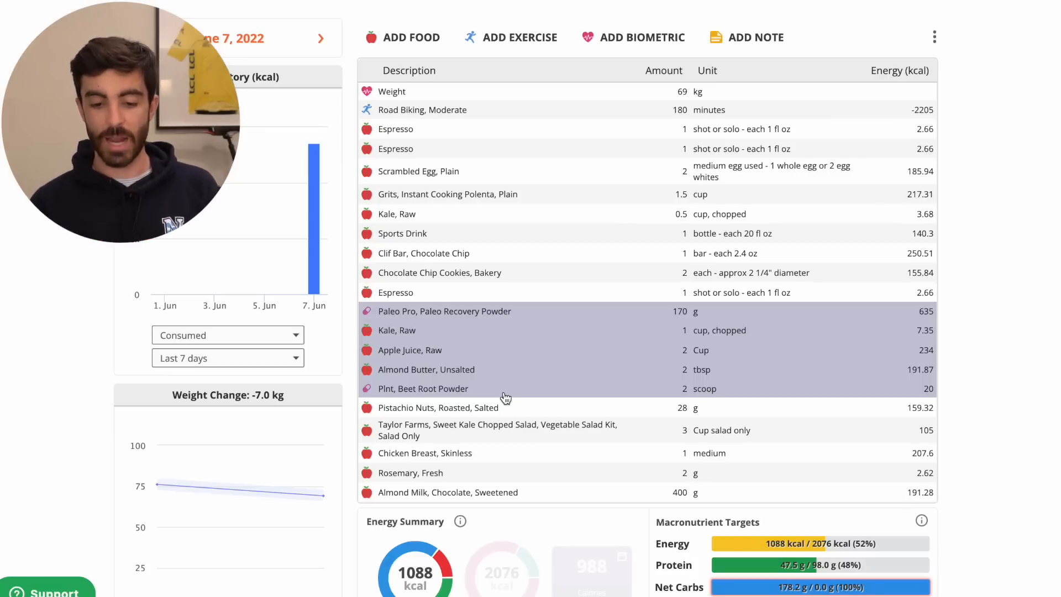
{"action": "scroll", "scroll_direction": "down", "scroll_amount": 3}
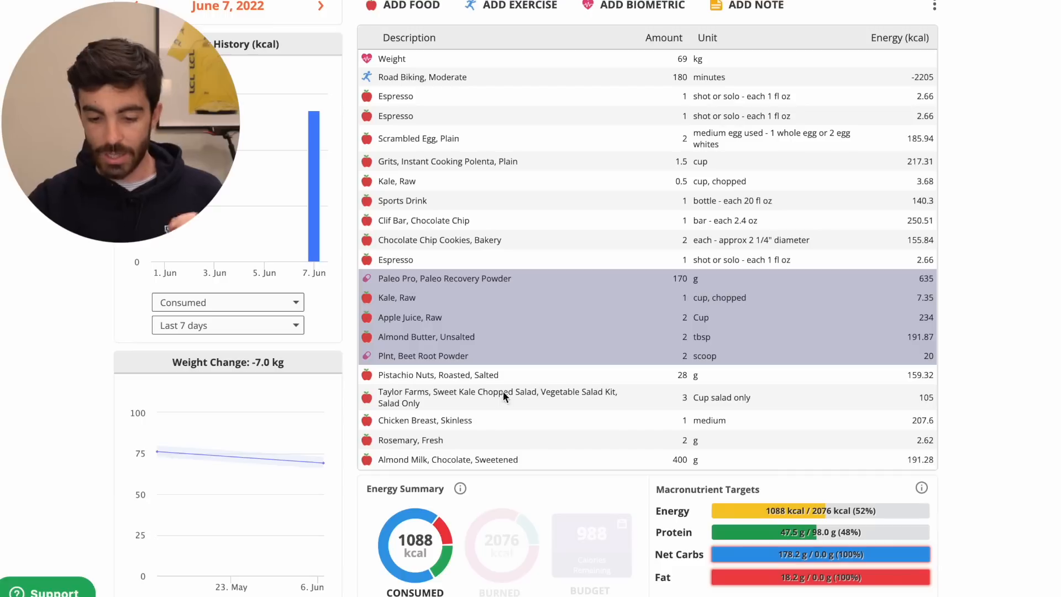